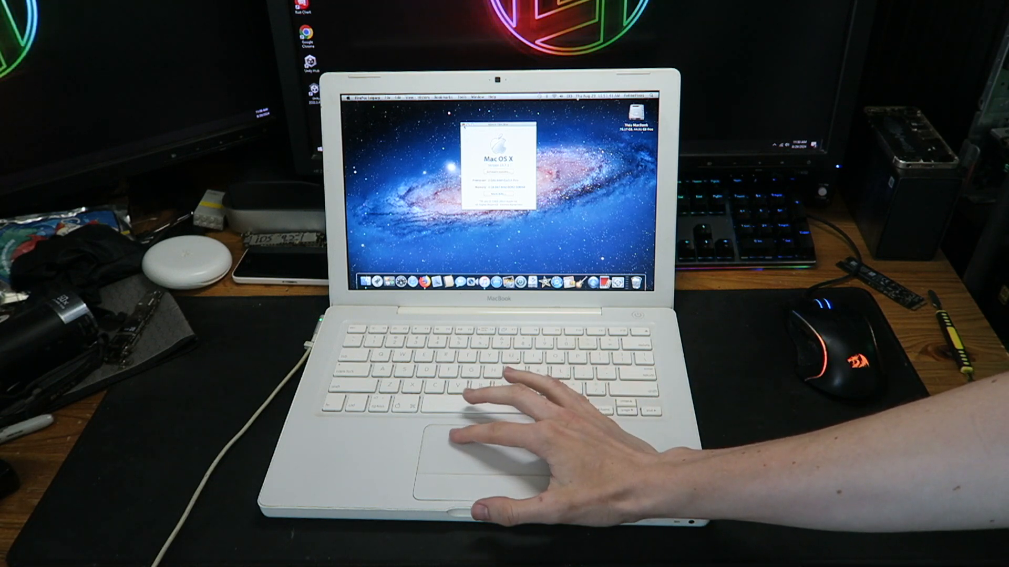
- Search for 'ubuntu' and launch balenaEtcher from the Windows desktop
left_click(348, 98)
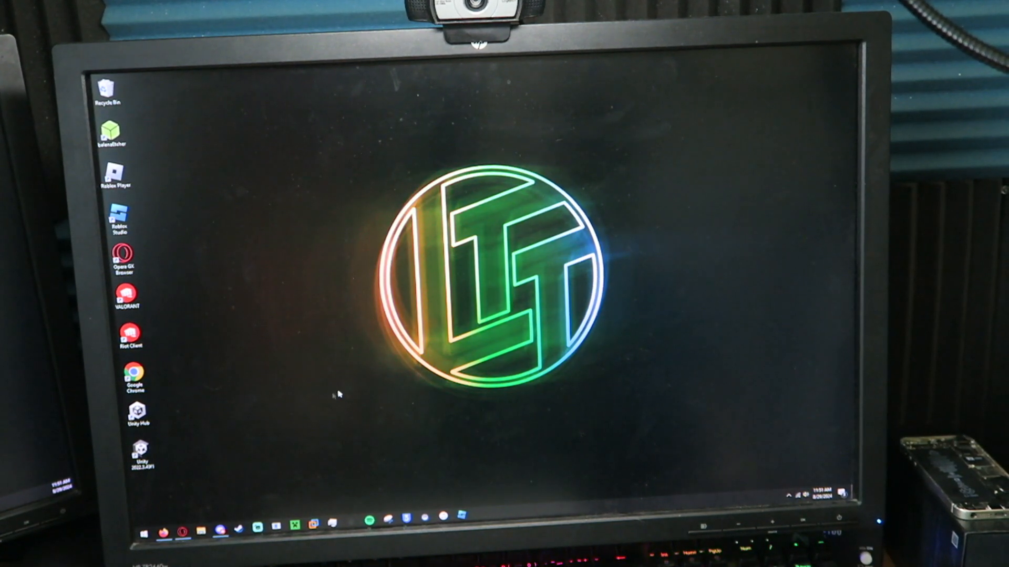
type("ubuntu")
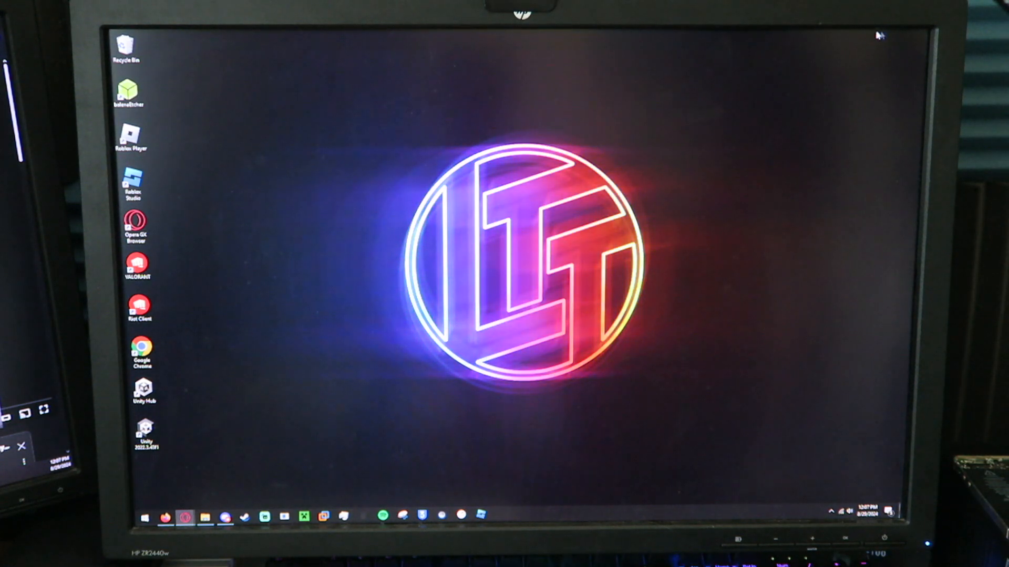
double_click(126, 90)
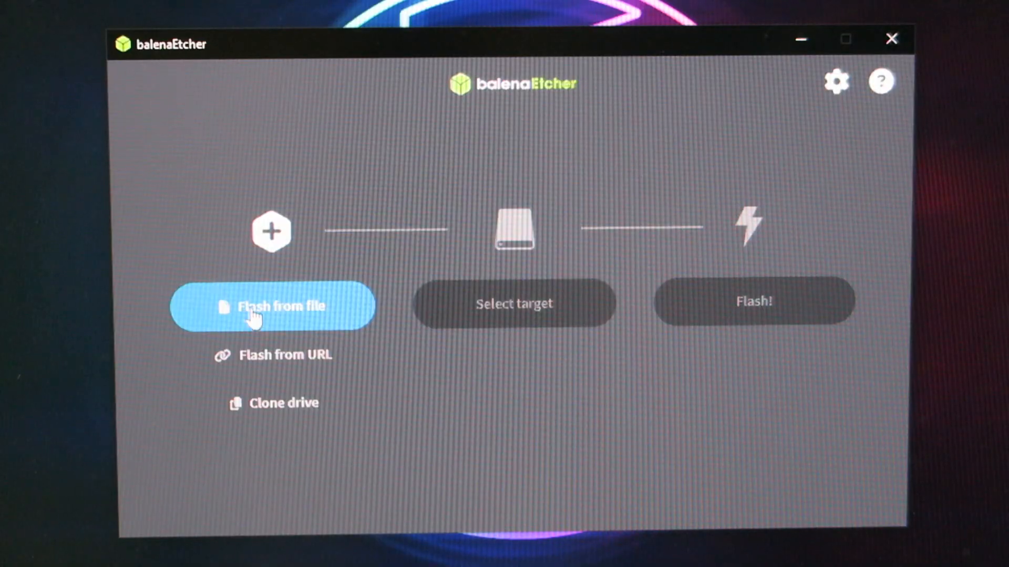
- Choose the Ubuntu amd64 ISO as source and the 8 GB Lexar USB drive as target
left_click(271, 306)
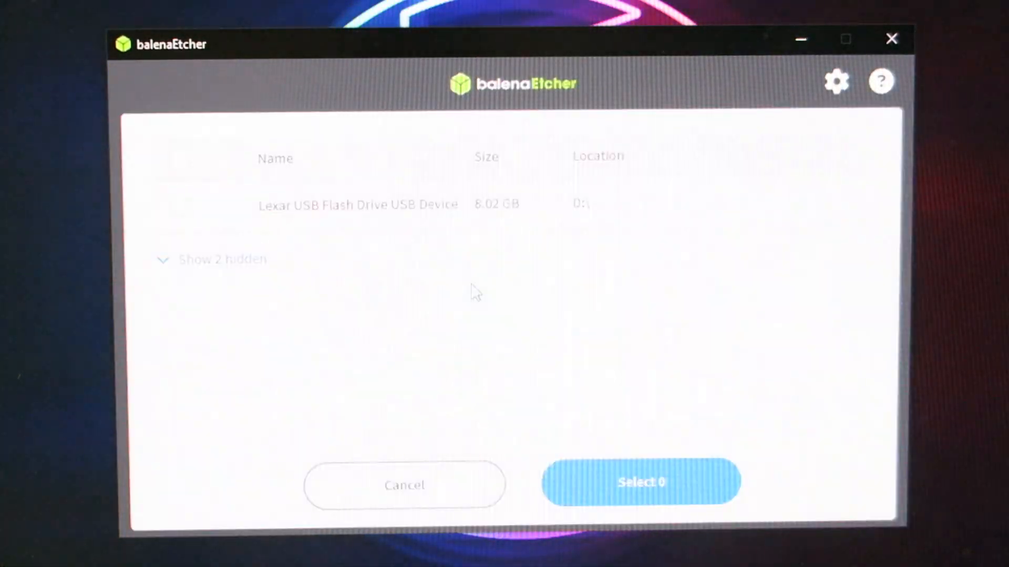
left_click(179, 207)
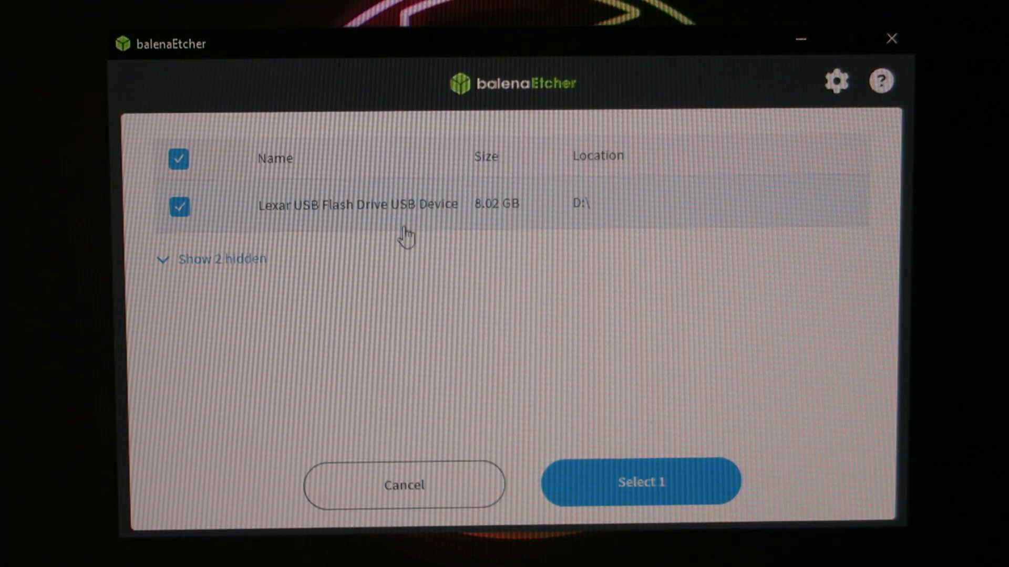
left_click(639, 483)
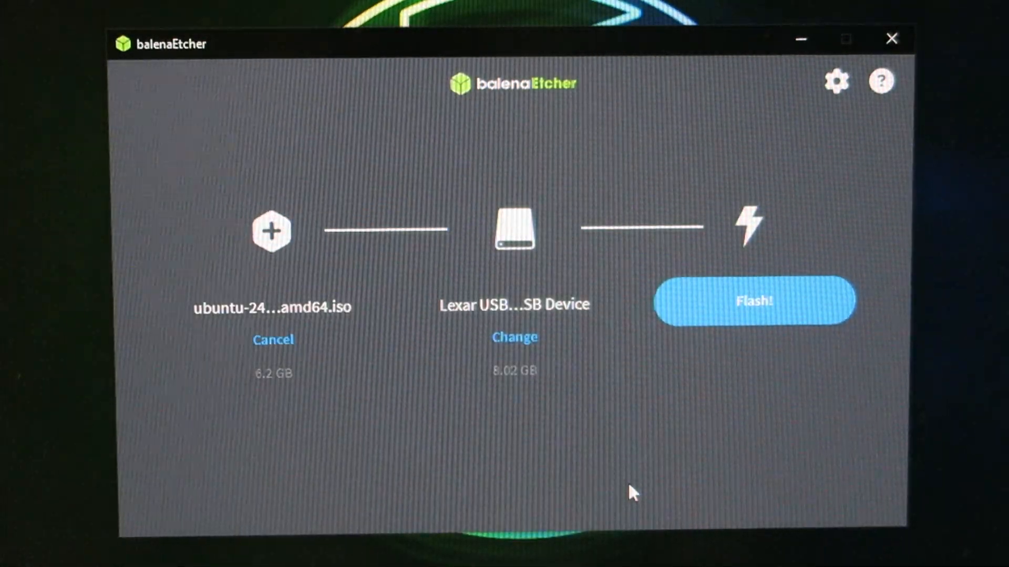
left_click(752, 301)
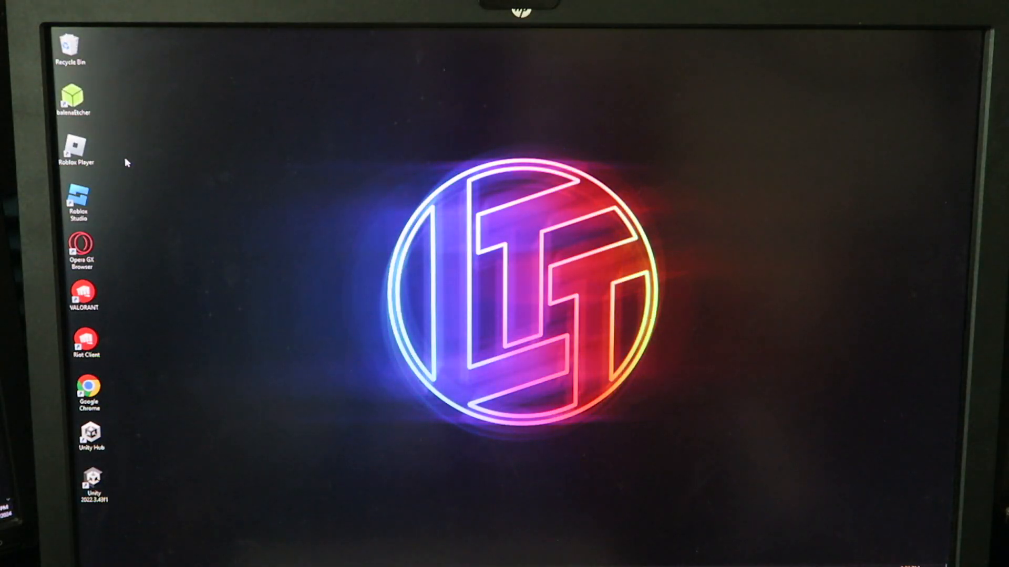
- Relaunch balenaEtcher and flash the LMDE 6 ISO onto the Lexar USB drive
left_click(72, 100)
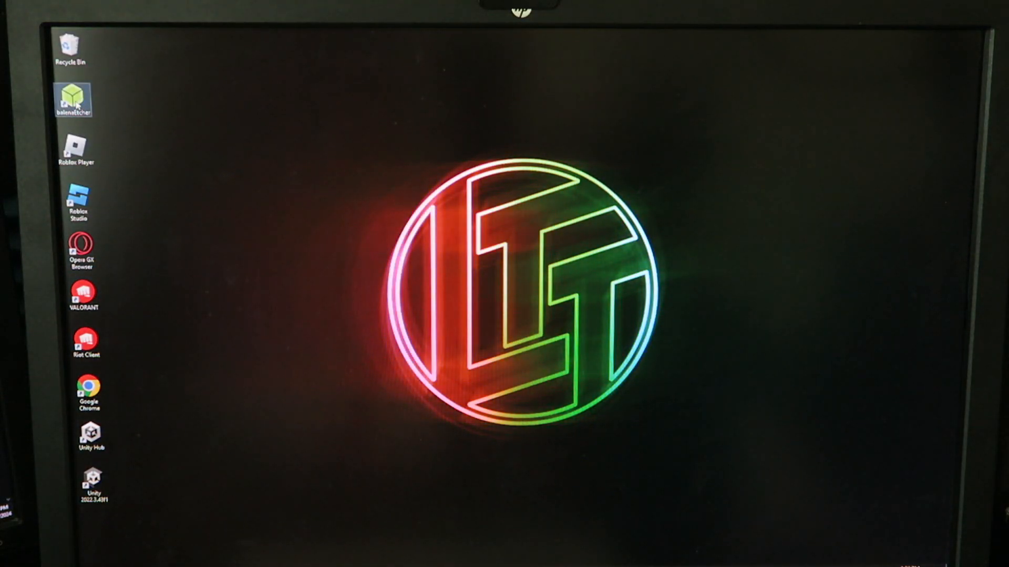
double_click(73, 98)
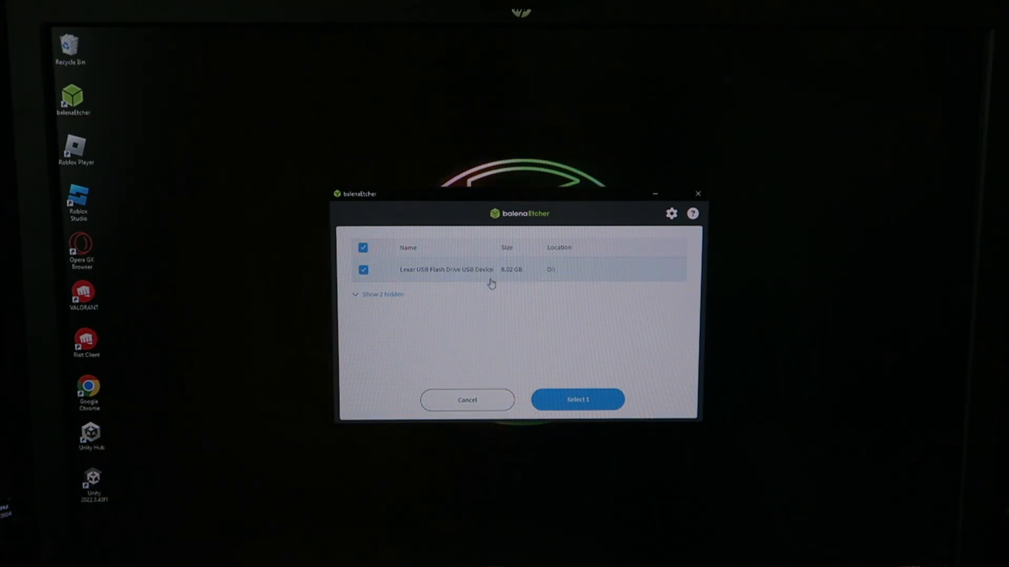
left_click(577, 399)
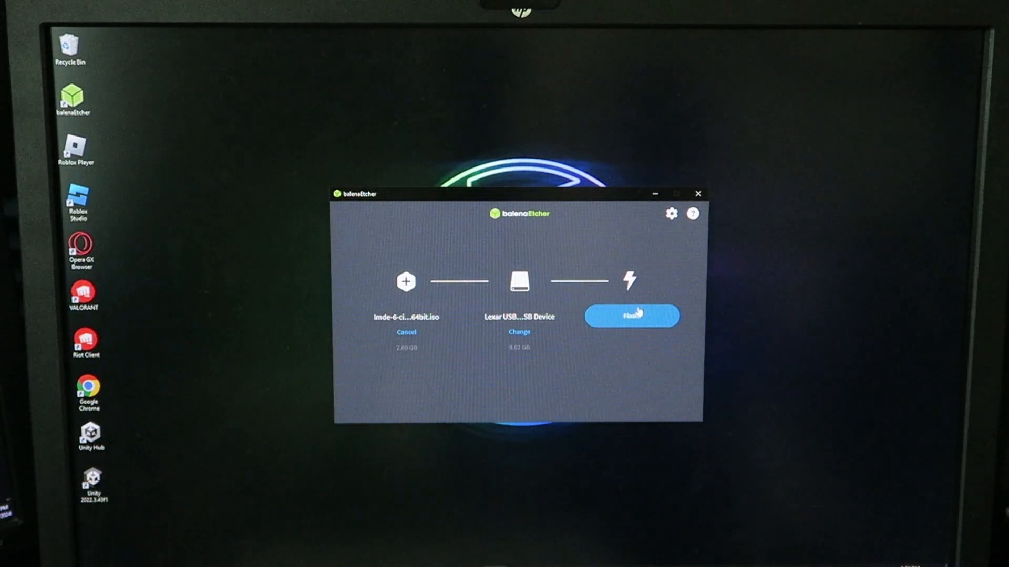
left_click(632, 315)
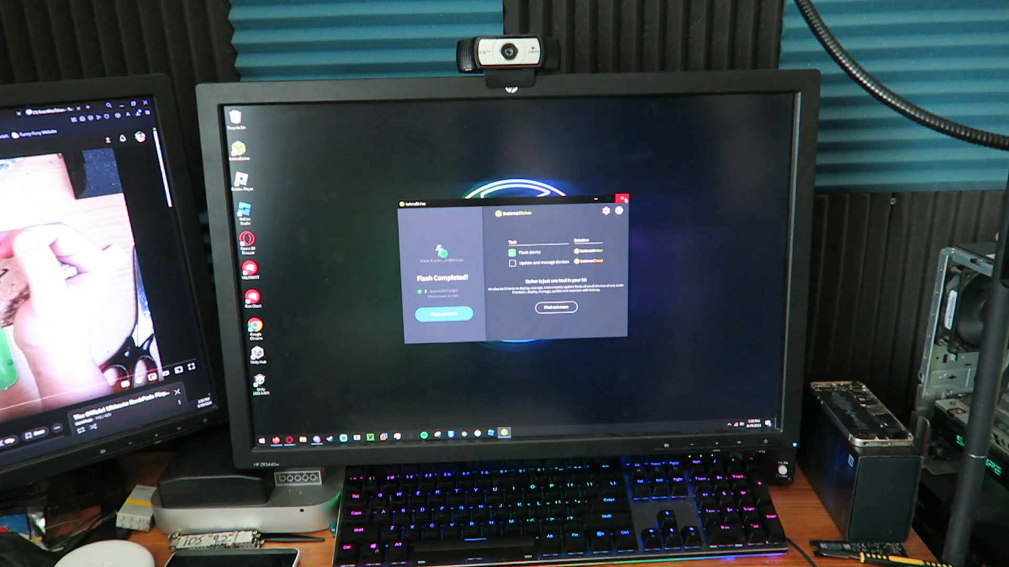
left_click(621, 201)
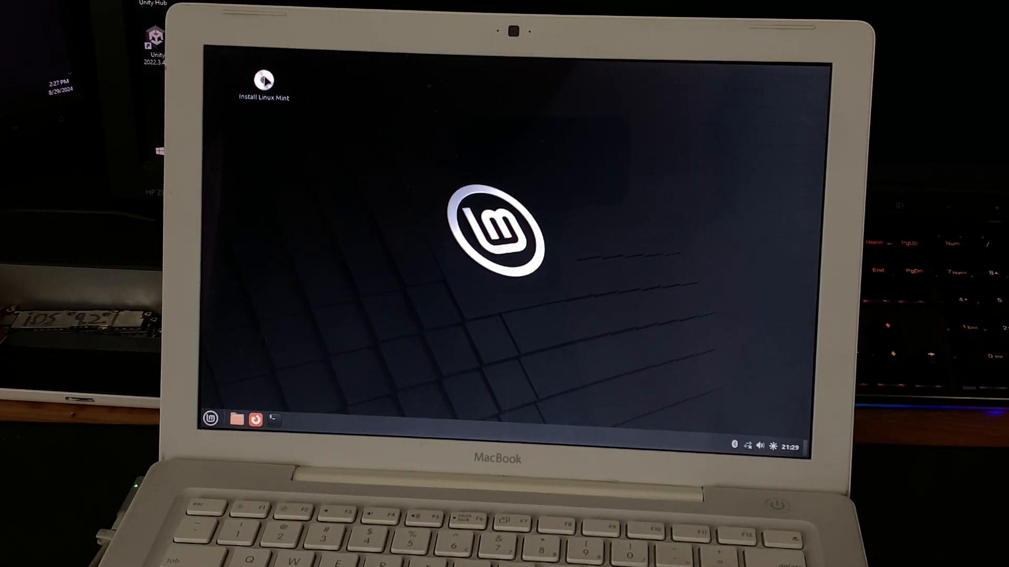
- Launch Install Linux Mint, start the walkthrough and keep English (United States) language
double_click(263, 81)
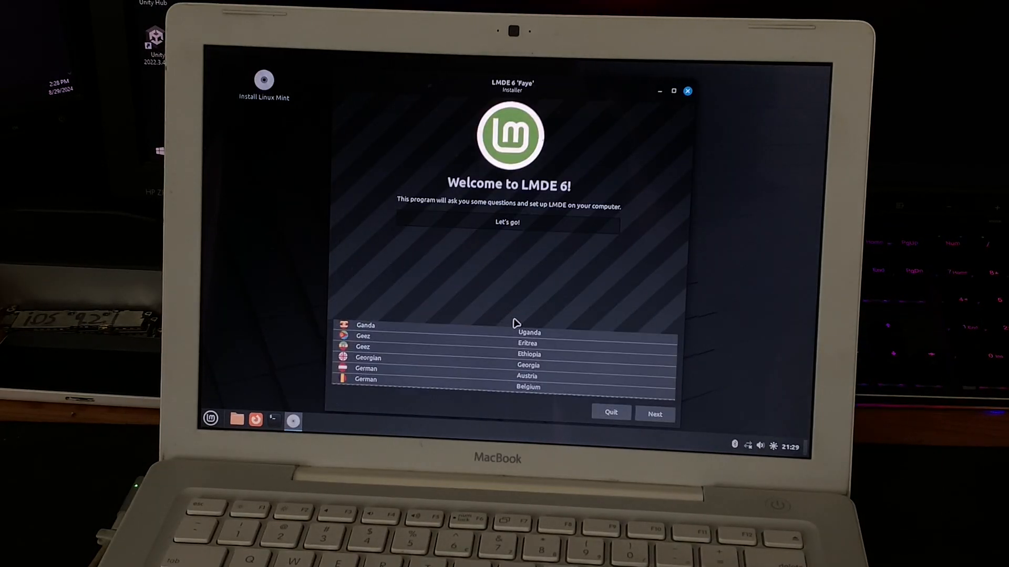
left_click(506, 222)
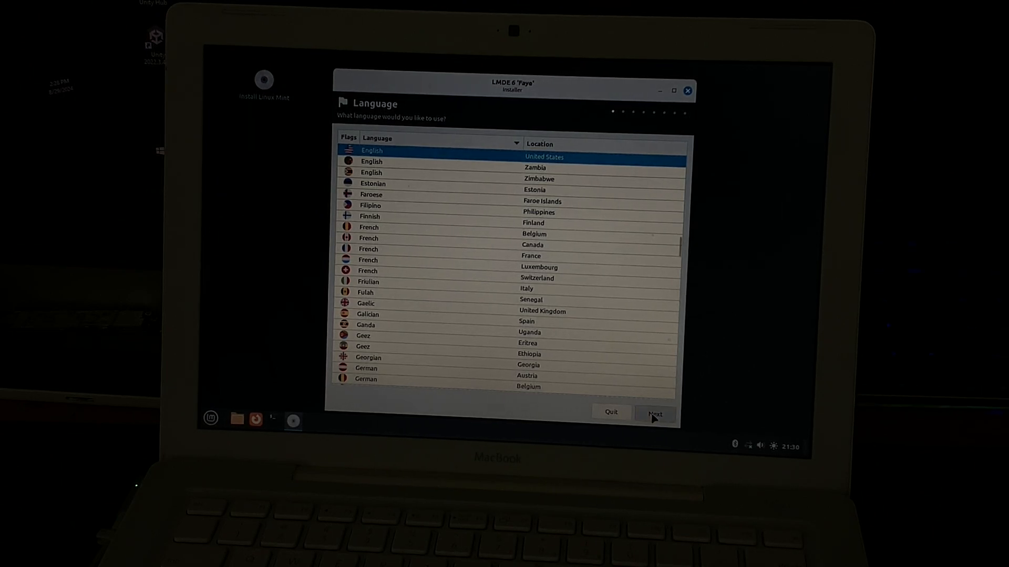
left_click(654, 414)
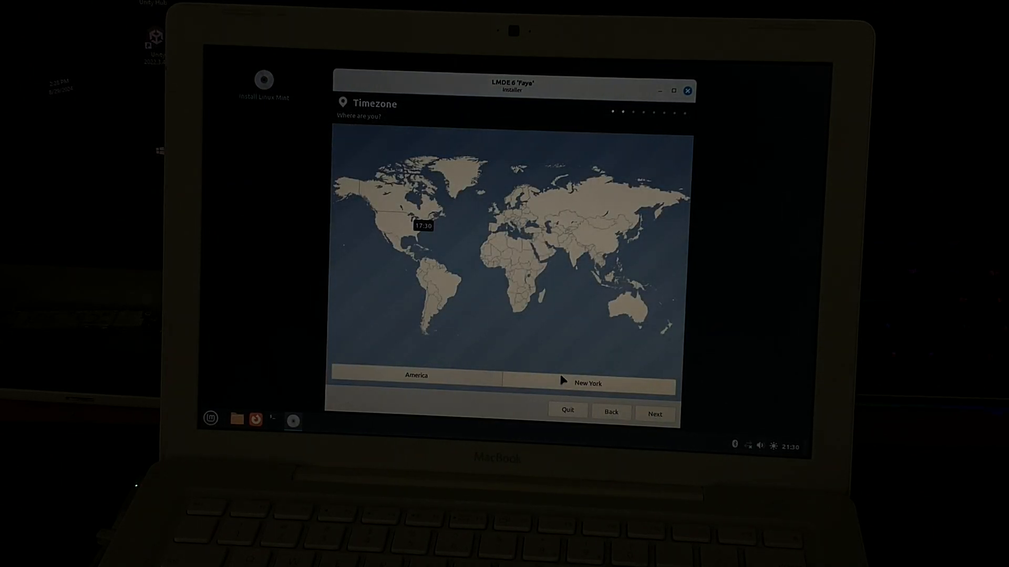
- Set the timezone city to Los Angeles and keep the English (US) keyboard layout
left_click(586, 384)
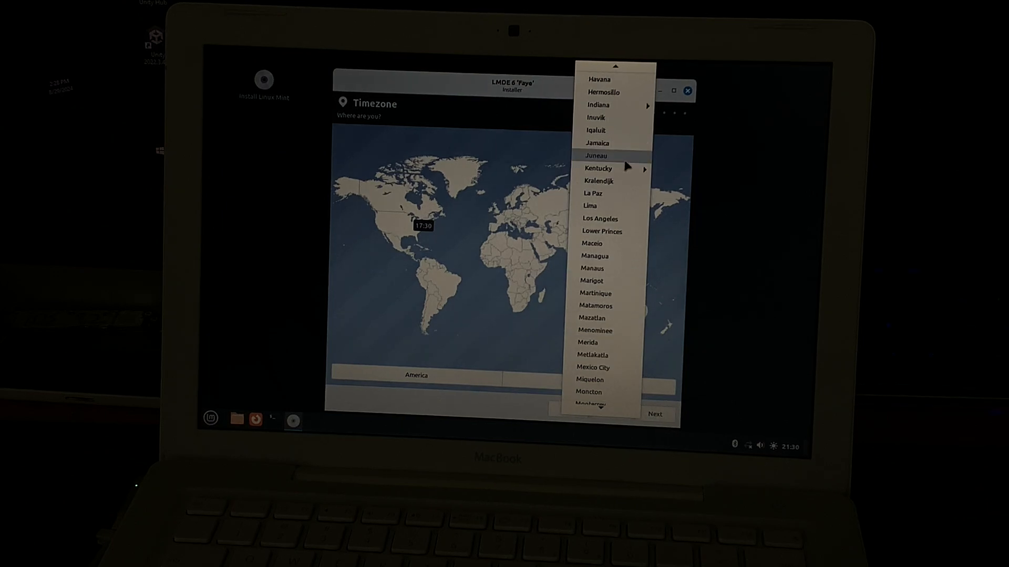
left_click(600, 219)
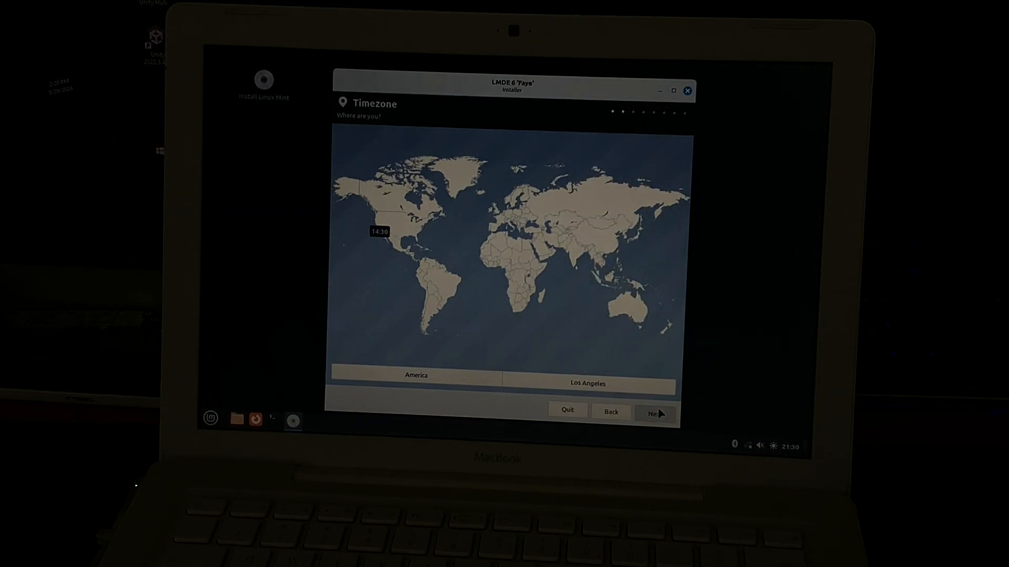
left_click(653, 412)
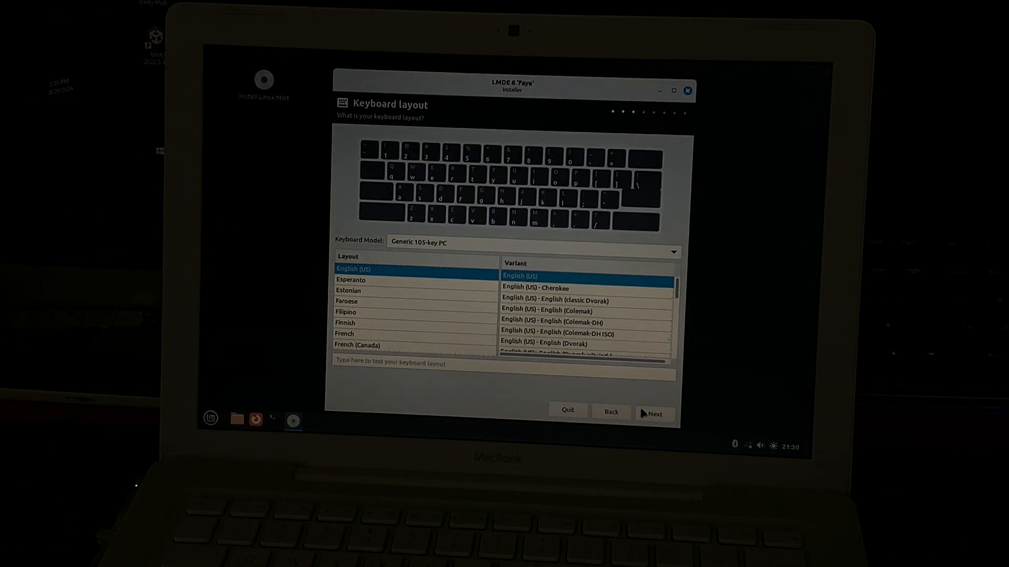
left_click(654, 414)
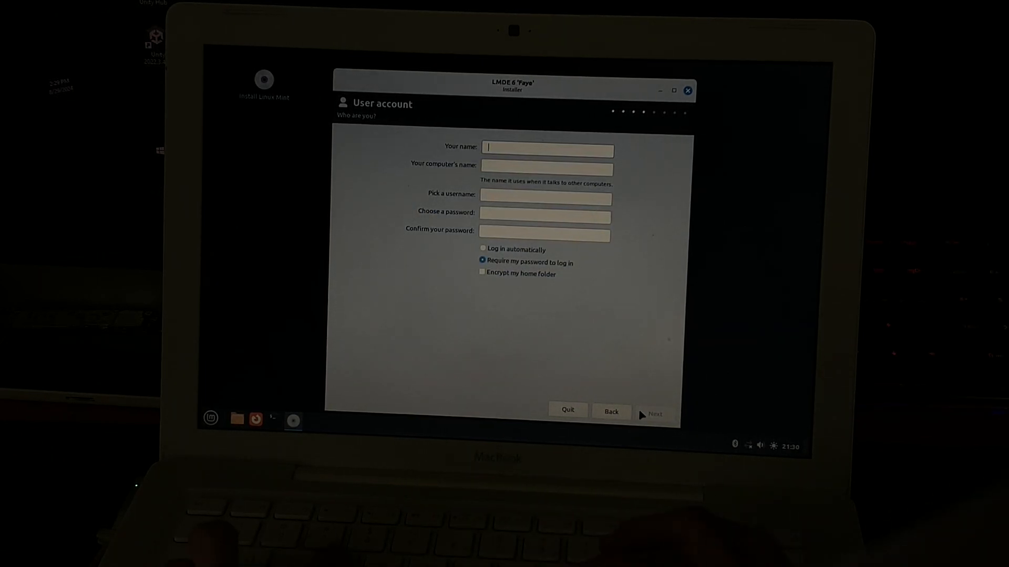
- Fill in the user account with computer name TheGooberMachine, a password and automatic login, then continue
type("Enzo")
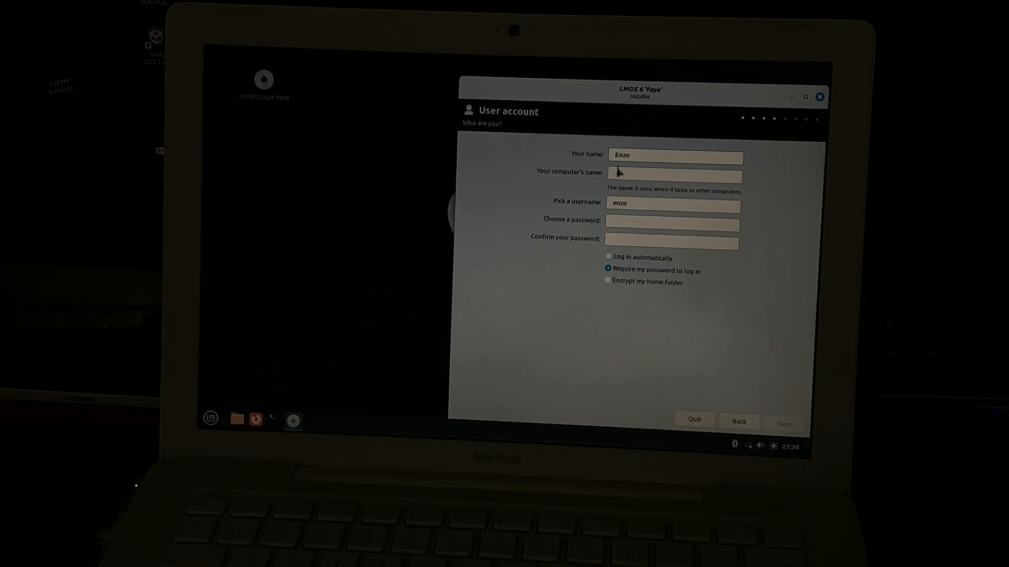
type("The Goober Machine")
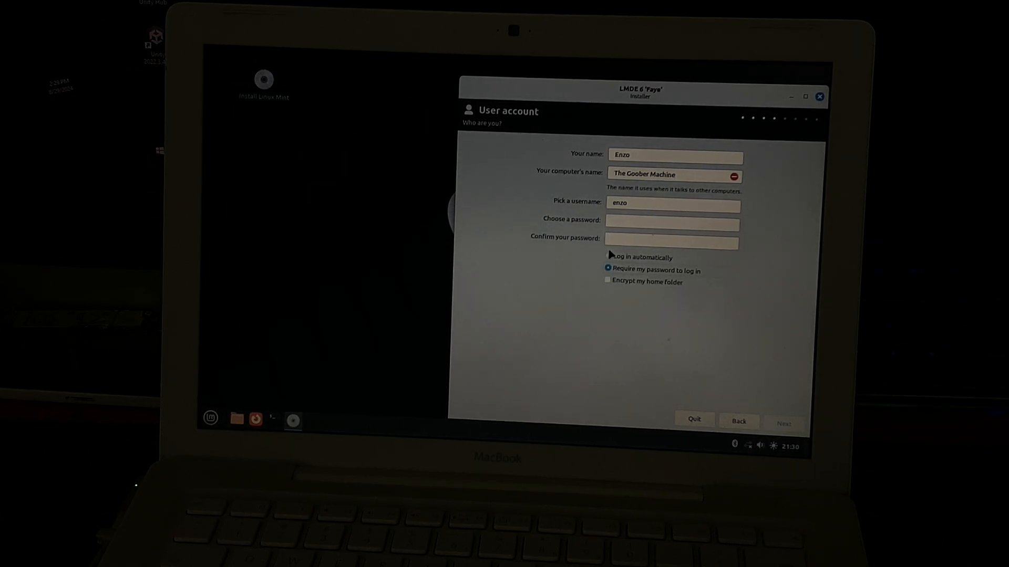
left_click(607, 258)
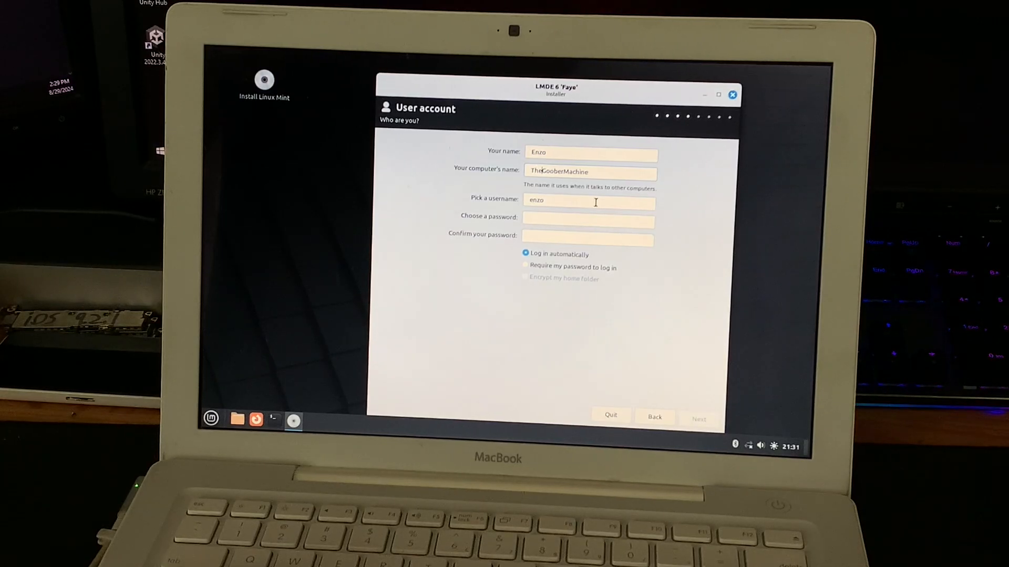
type("•")
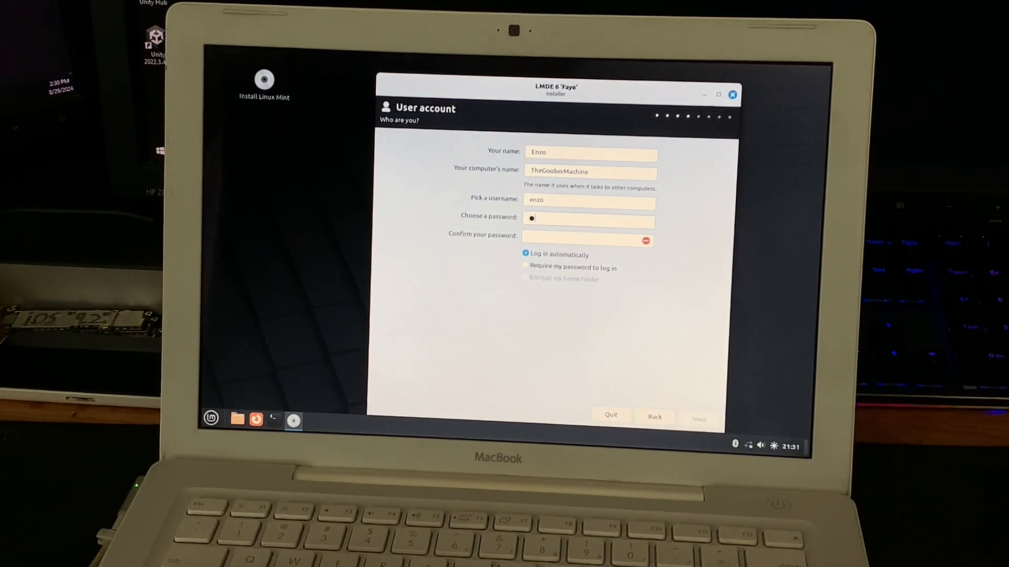
left_click(698, 415)
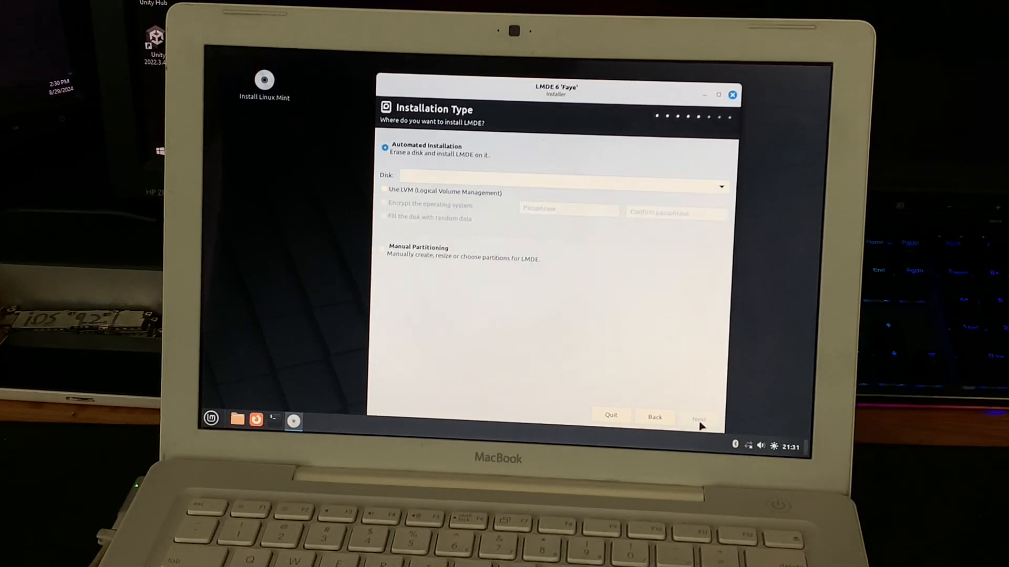
- Choose automated install erasing the 160 GB TOSHIBA disk, confirm, and keep GRUB on /dev/sda
left_click(557, 187)
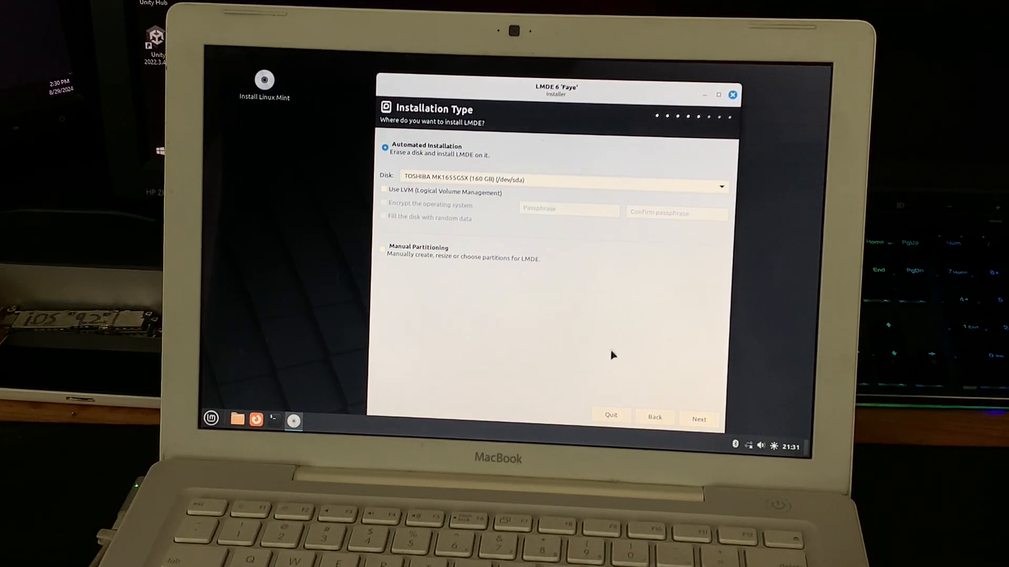
left_click(698, 419)
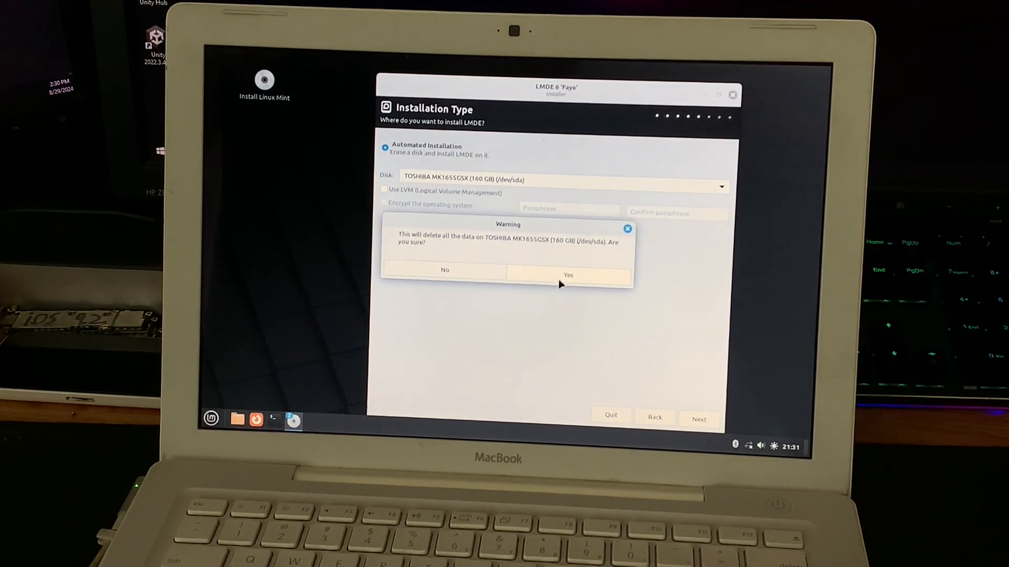
left_click(567, 274)
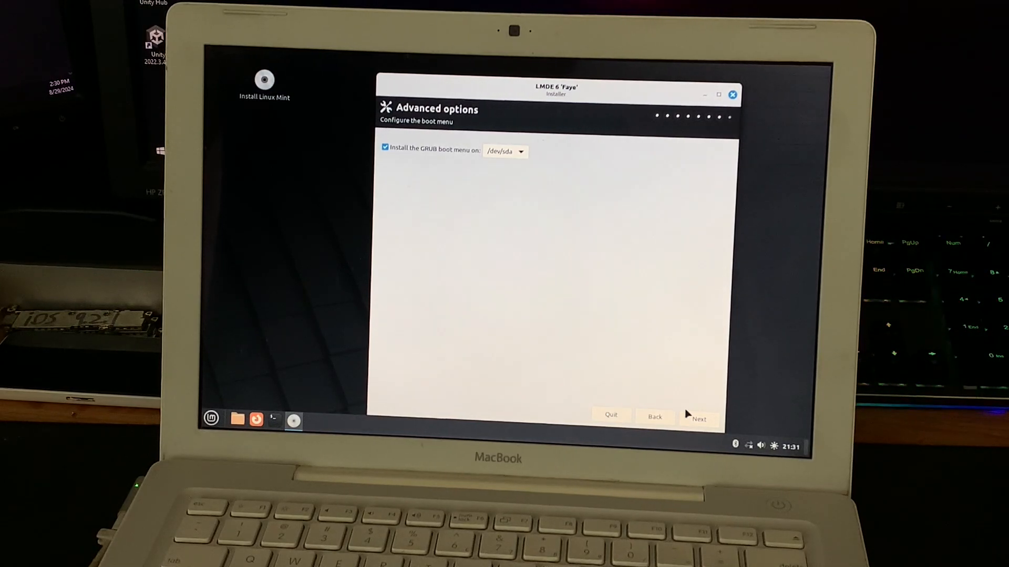
left_click(699, 419)
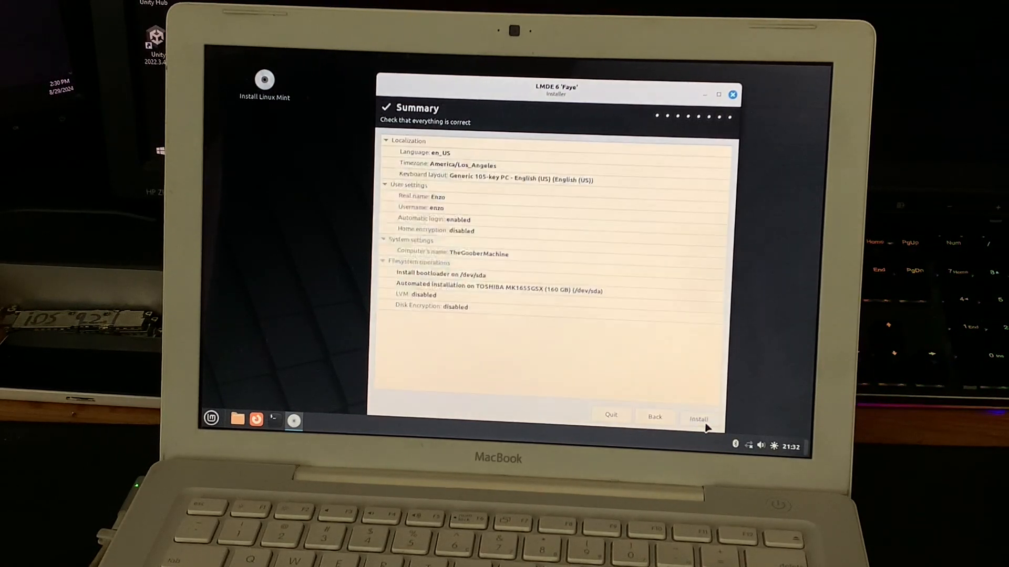
- Install LMDE with the summarized settings and accept the restart when it finishes
left_click(698, 418)
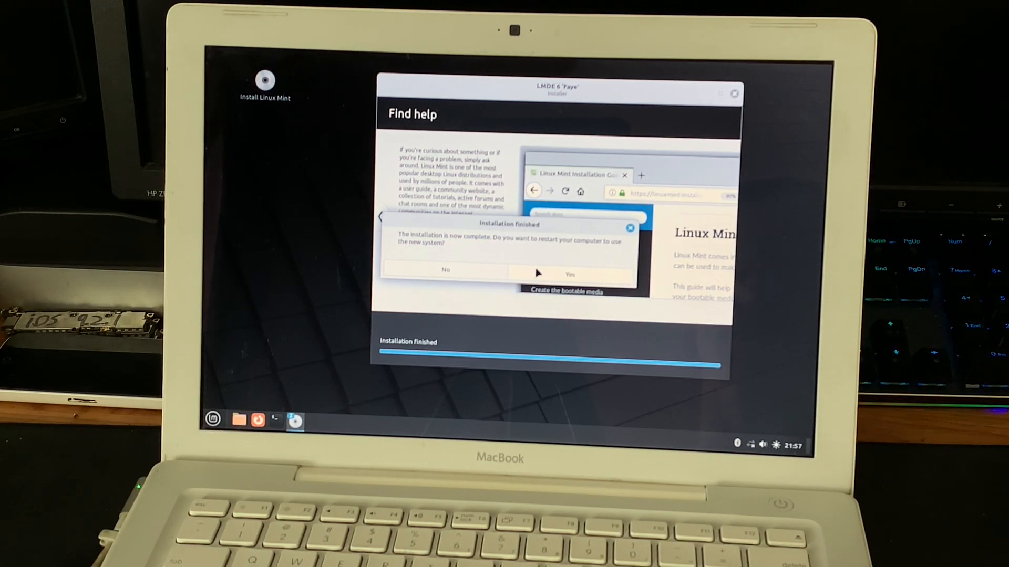
left_click(569, 274)
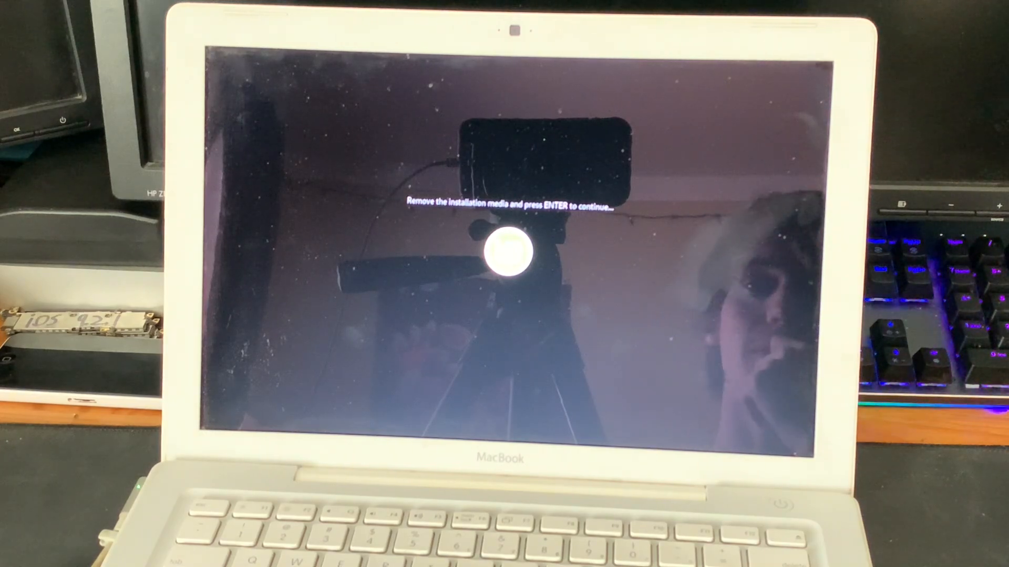
- Continue rebooting into the installed system after removing the installation USB
key("enter")
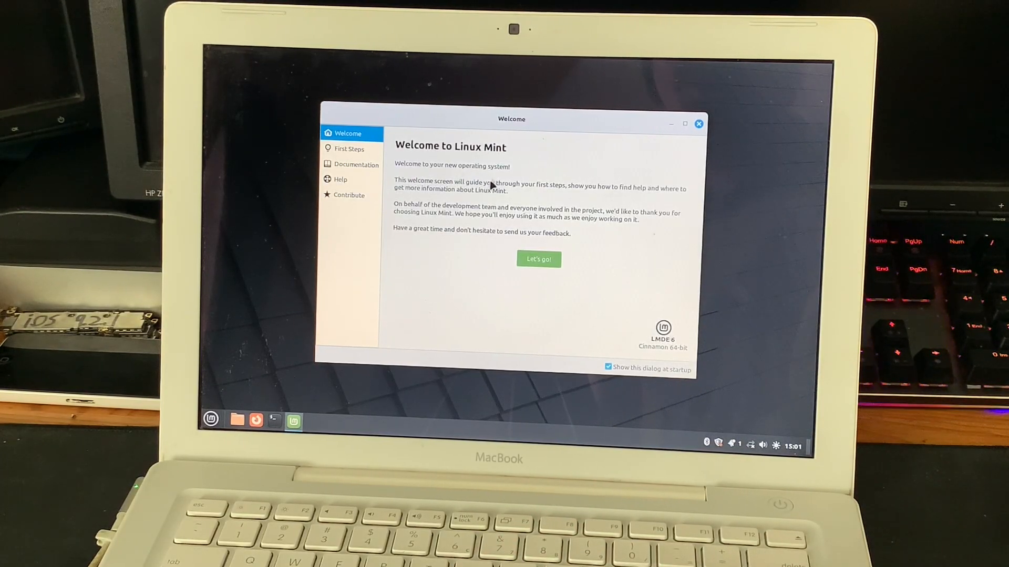
mouse_move(525, 205)
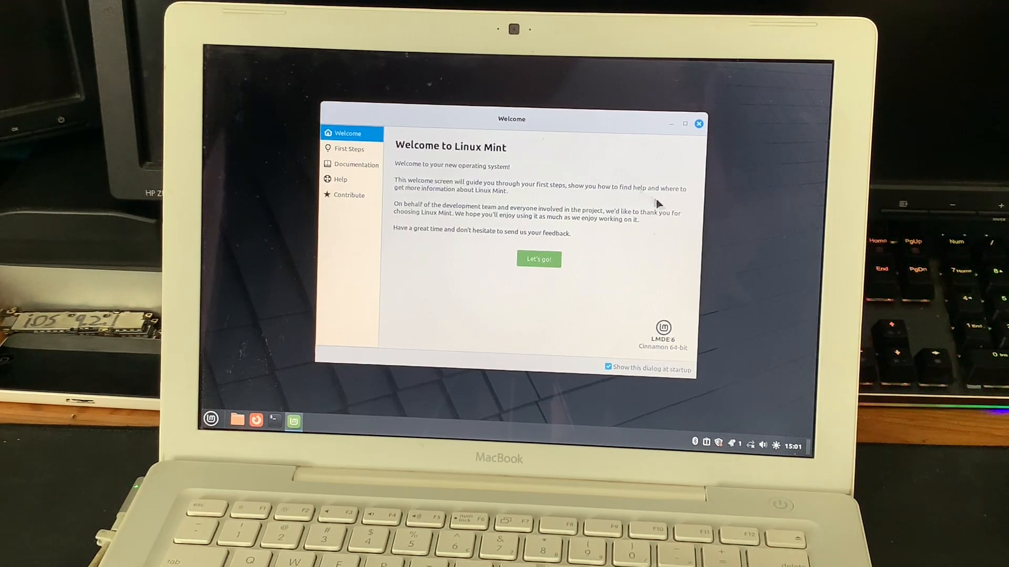
mouse_move(452, 230)
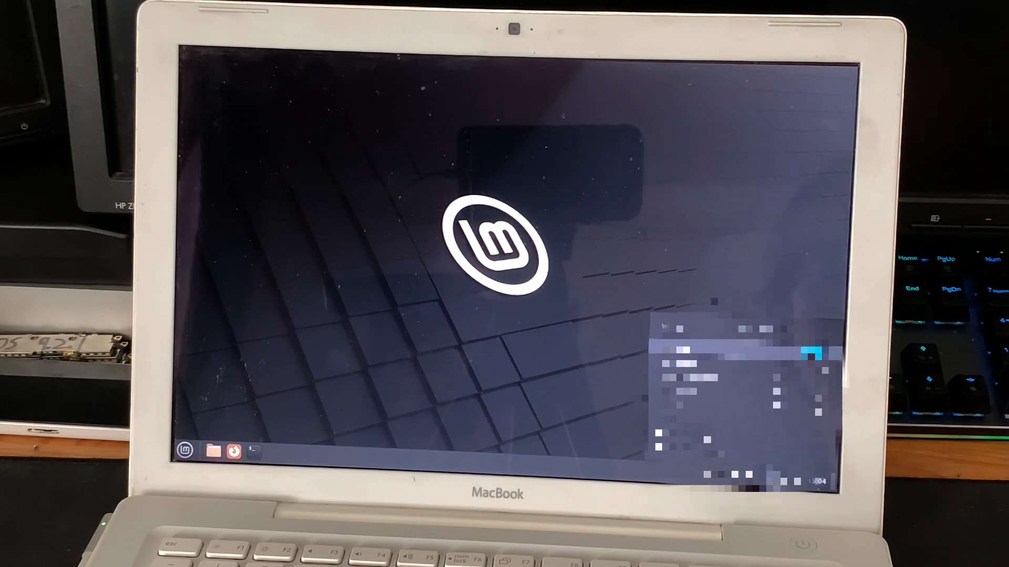
- Close the Welcome screen and dismiss the network Disconnected notification
left_click(811, 421)
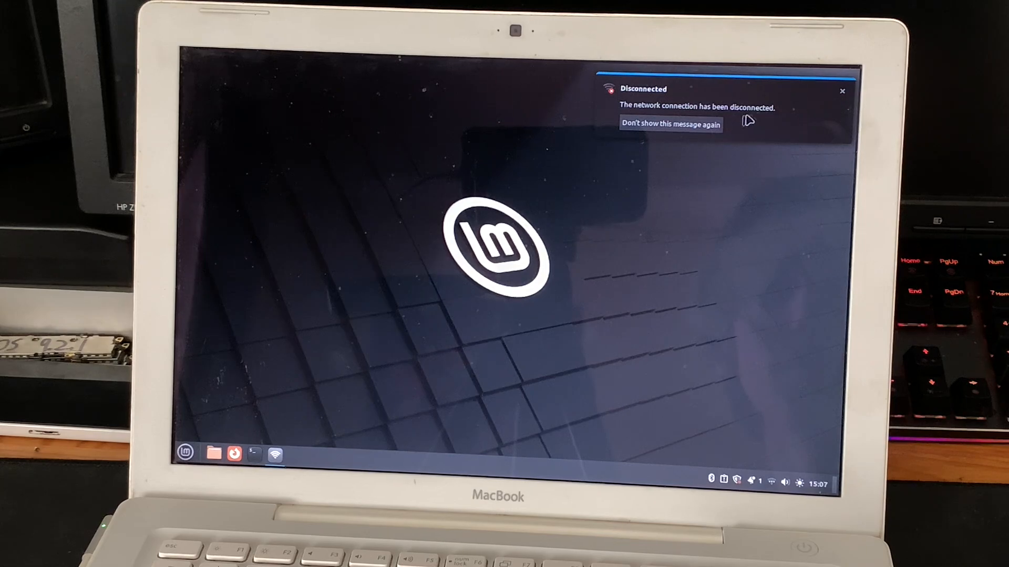
left_click(842, 90)
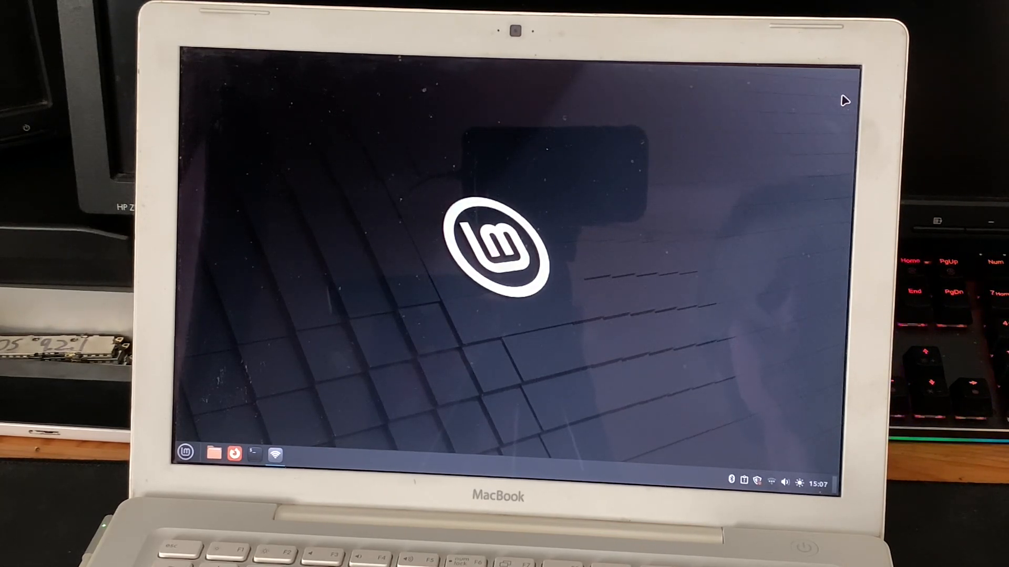
mouse_move(341, 253)
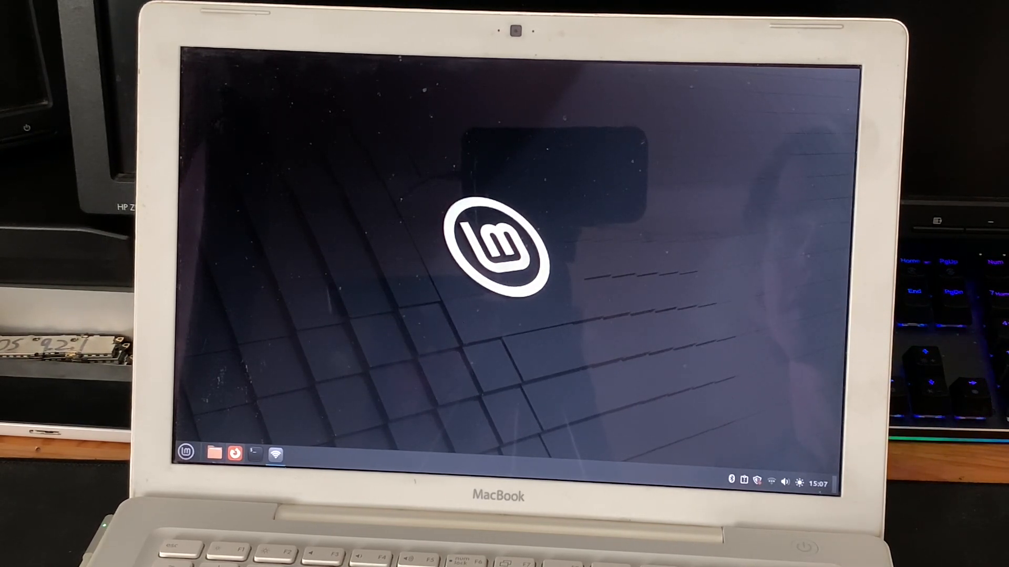
- Find LibreOffice Writer in the Menu's All Applications list and launch it
left_click(186, 452)
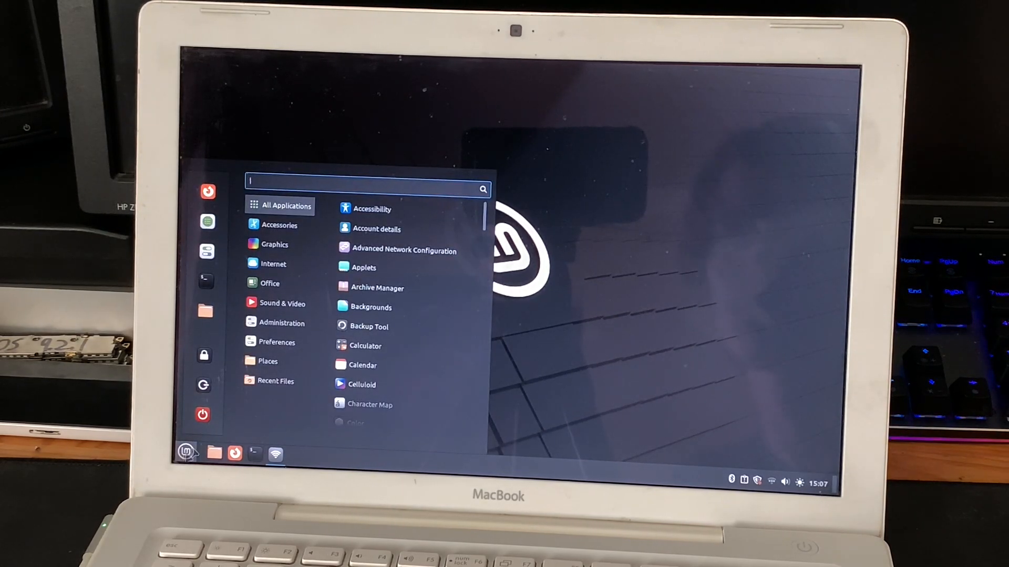
left_click(273, 264)
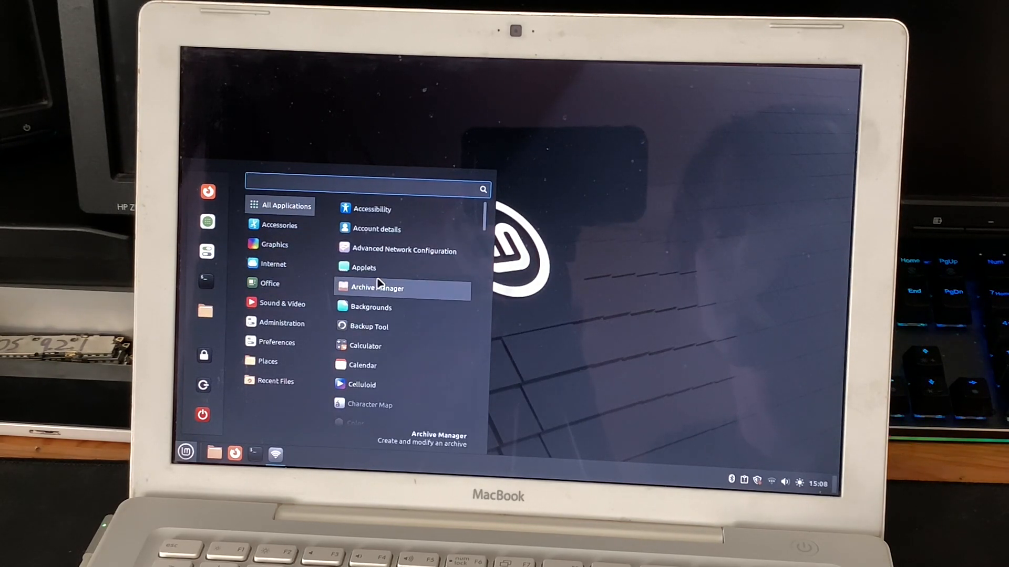
scroll("down", 3)
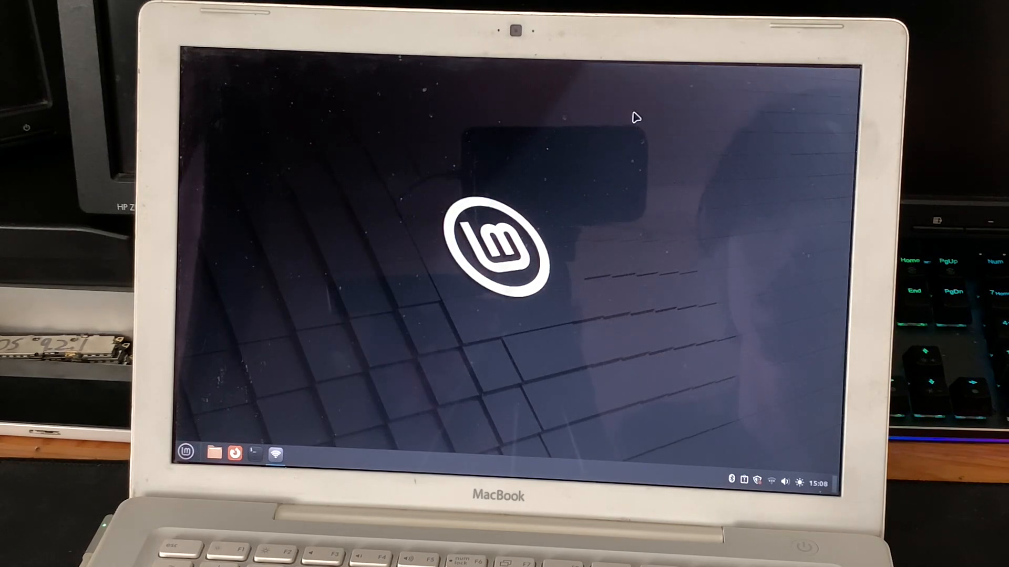
left_click(186, 452)
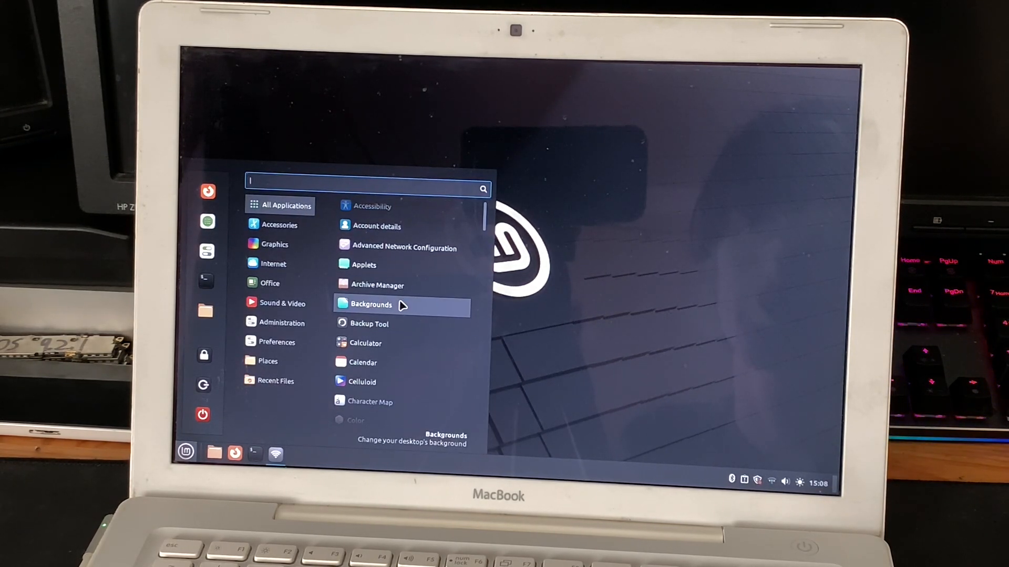
scroll("down", 3)
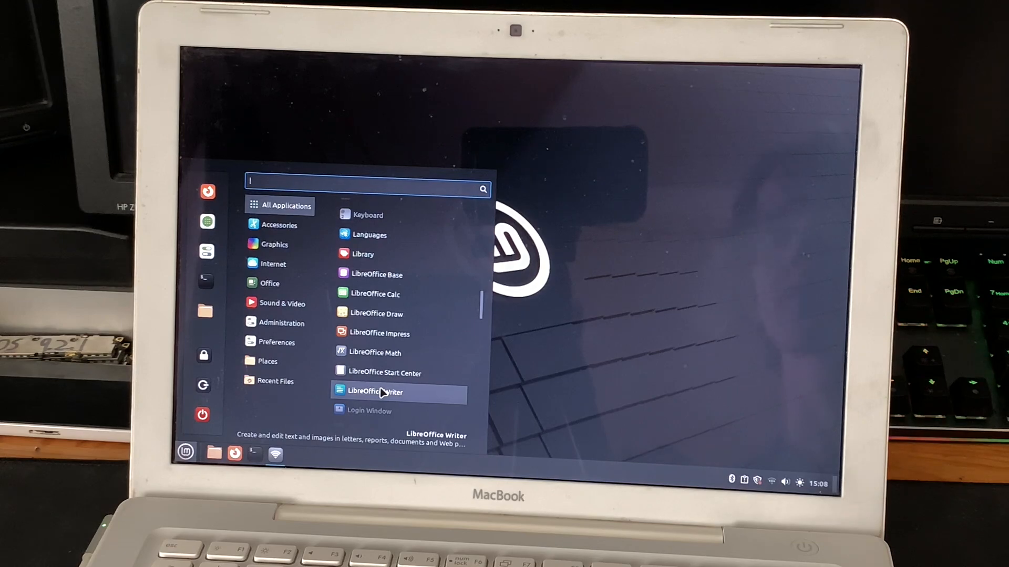
left_click(375, 392)
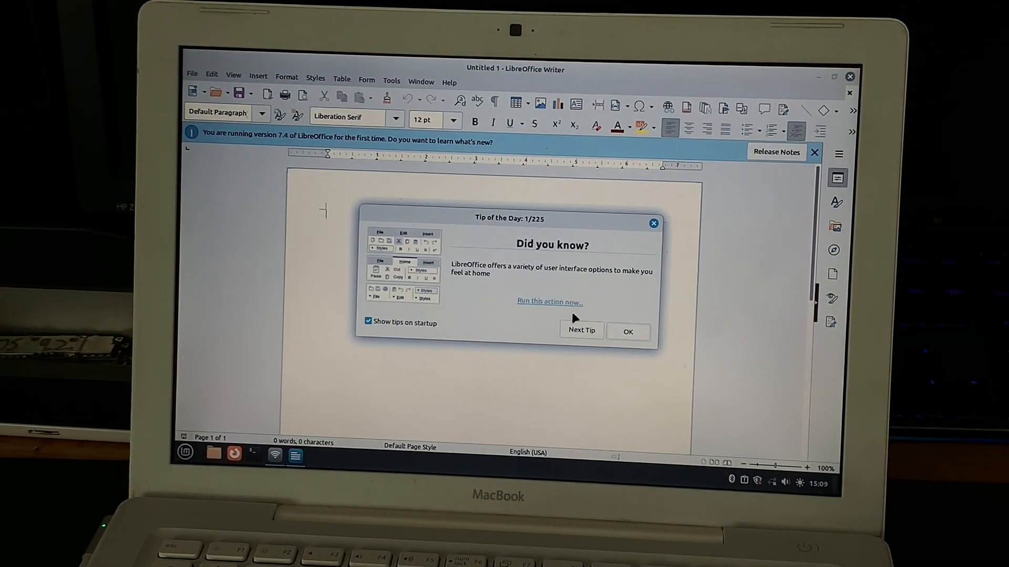
- Dismiss the Tip of the Day and type 'Goober' into the Untitled 1 document
left_click(627, 331)
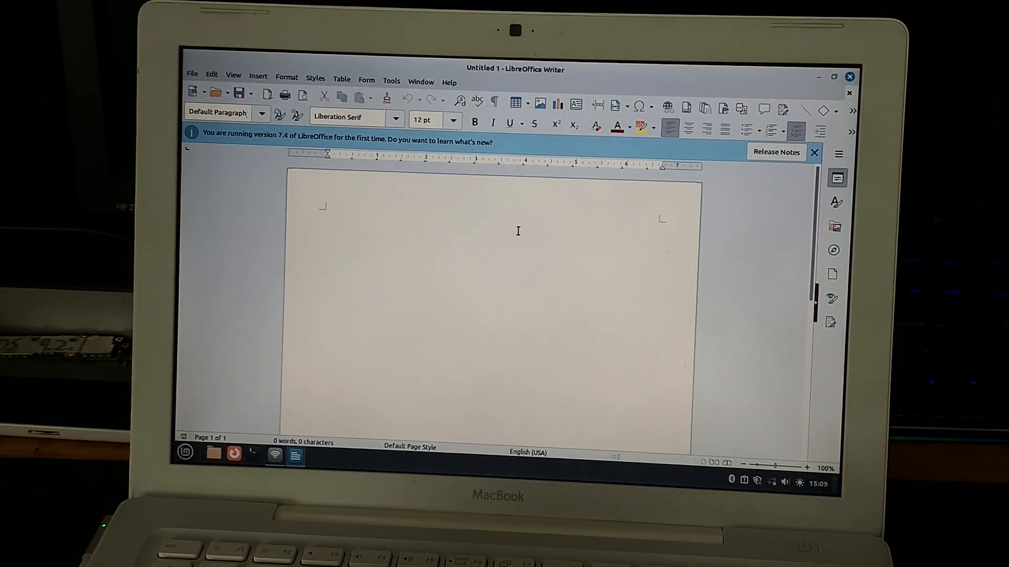
type("Goober")
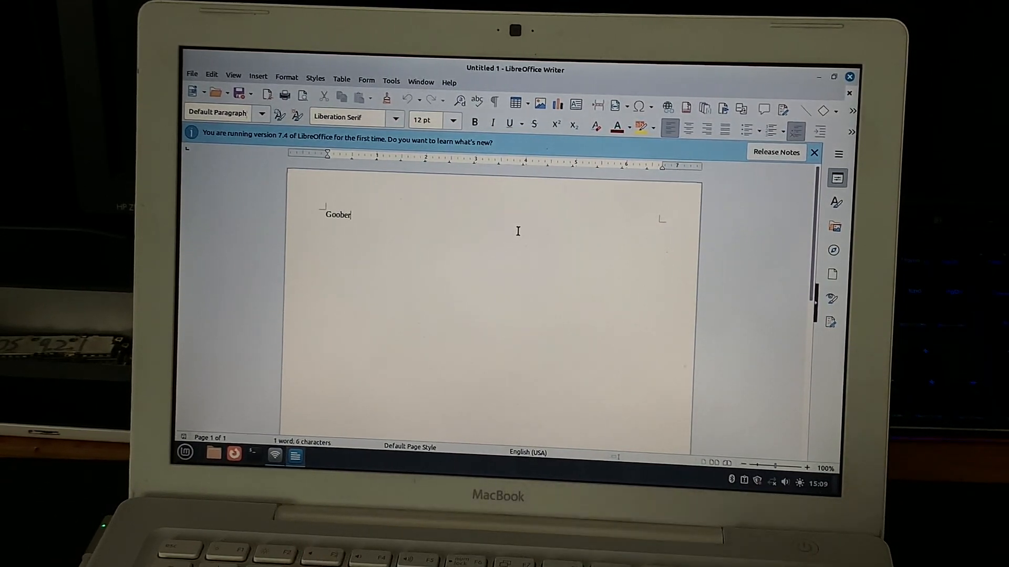